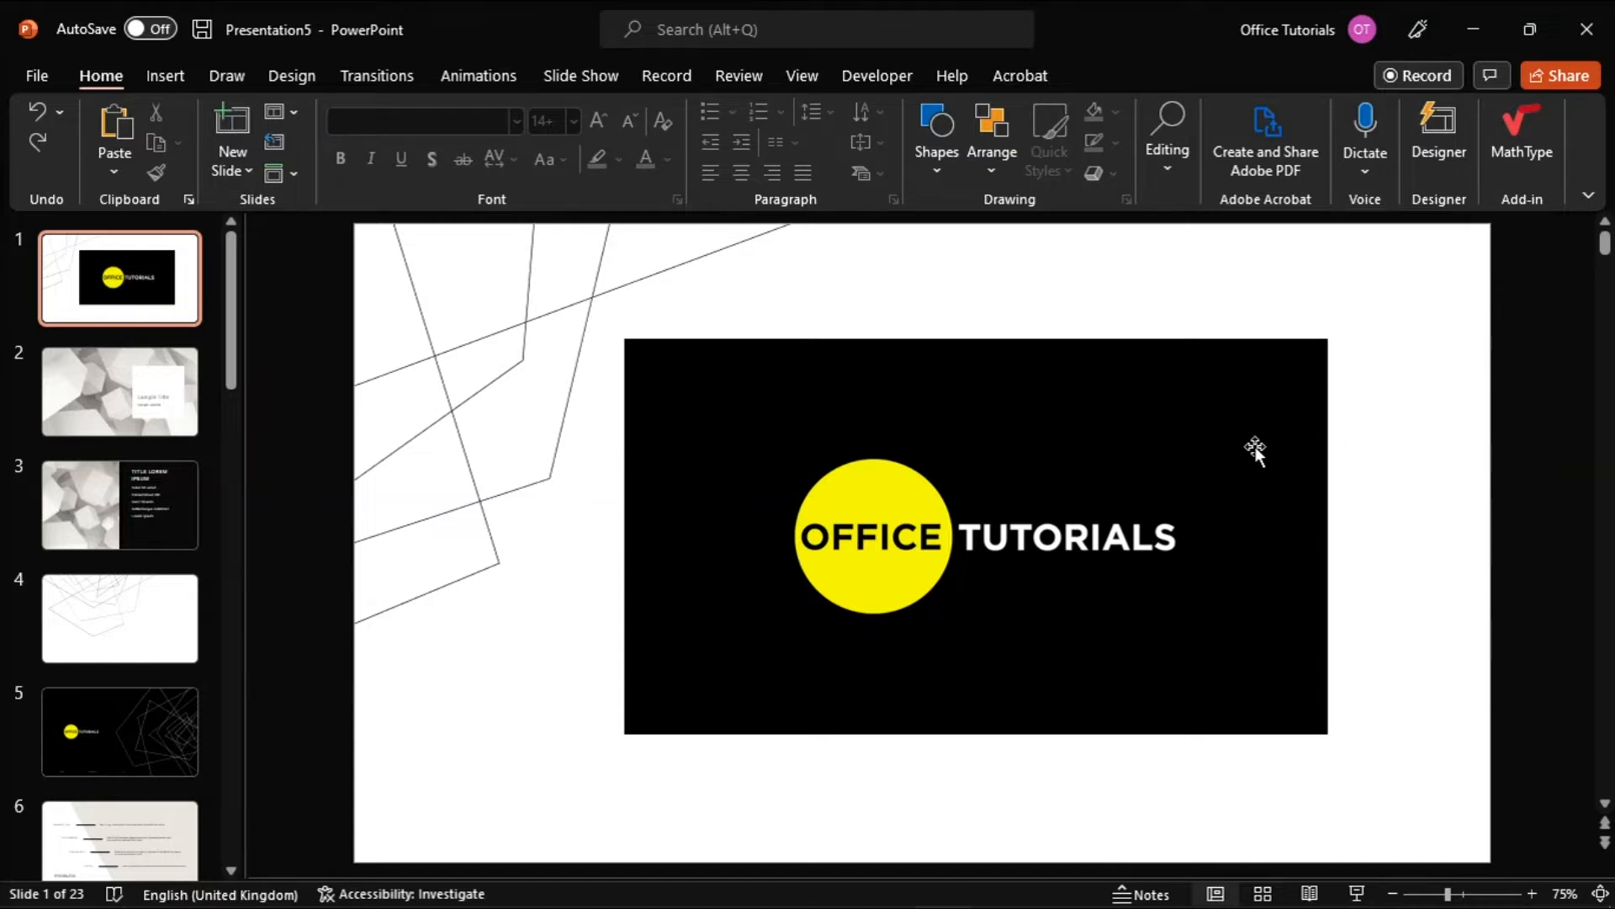
Step: Select the Office Tutorials logo picture on slide 1
left_click(1254, 453)
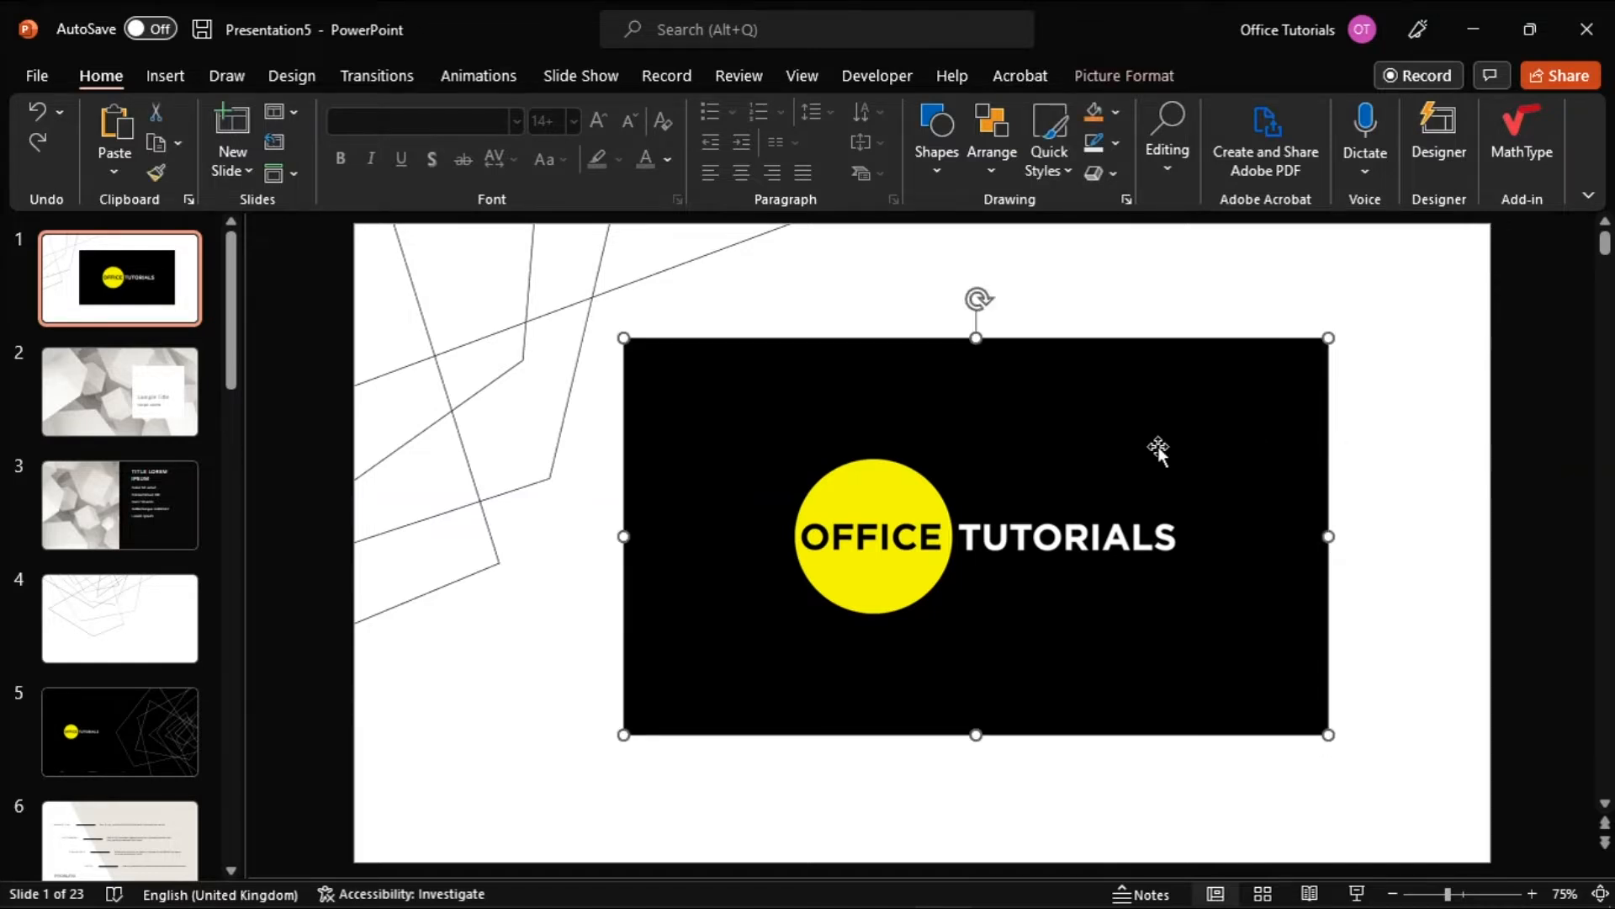
Step: Enter crop mode on the logo picture from the Picture Format tools
left_click(1125, 75)
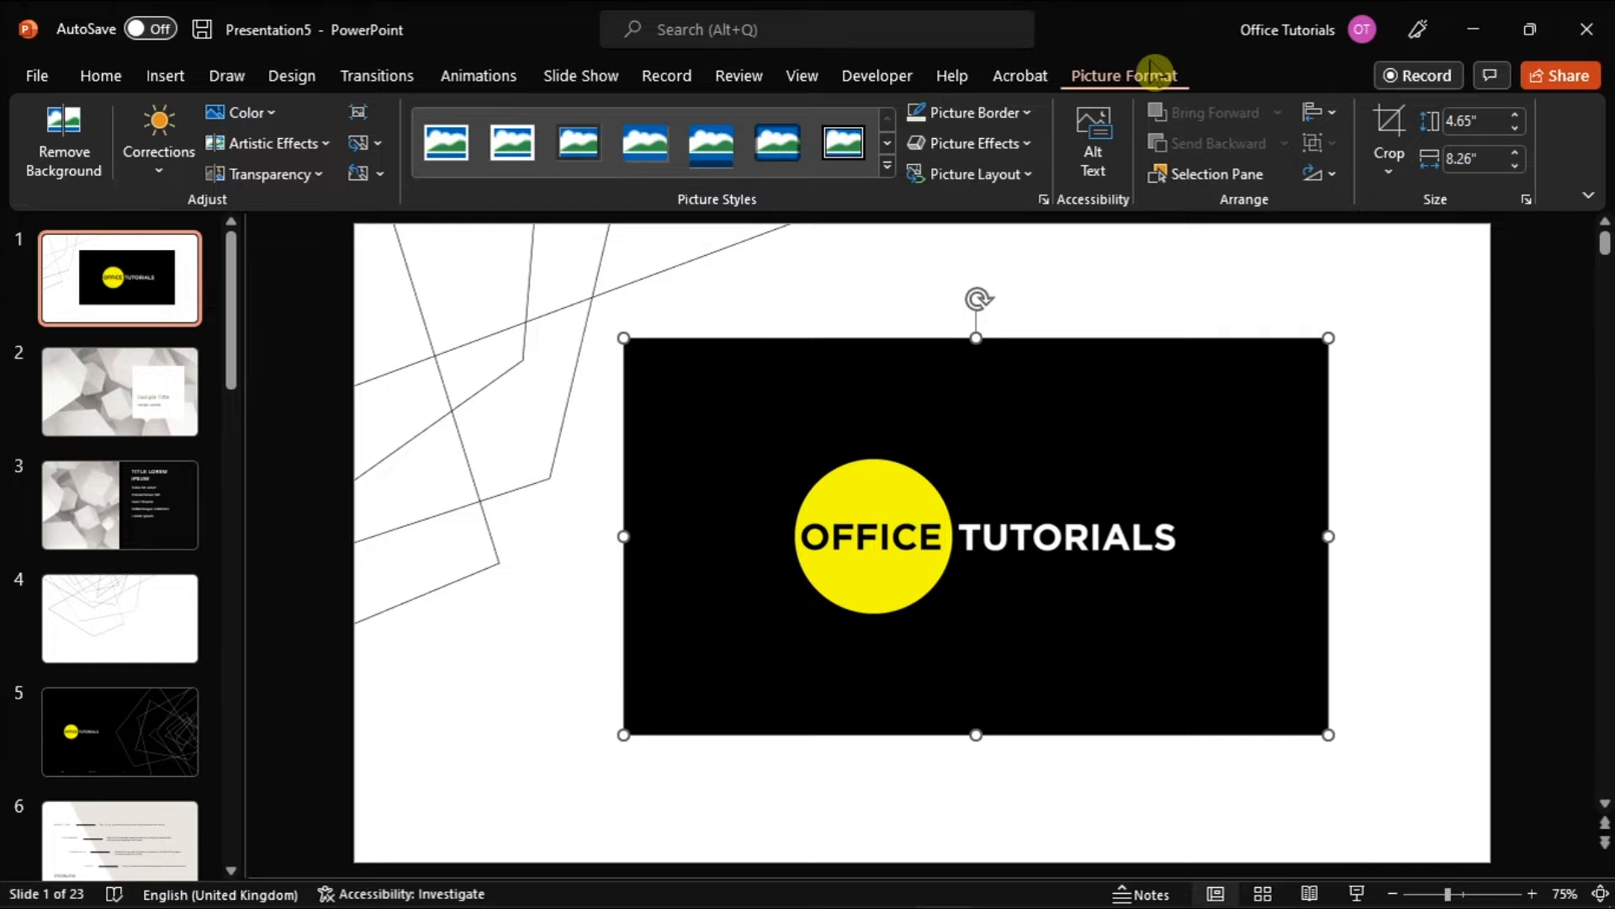
mouse_move(1336, 147)
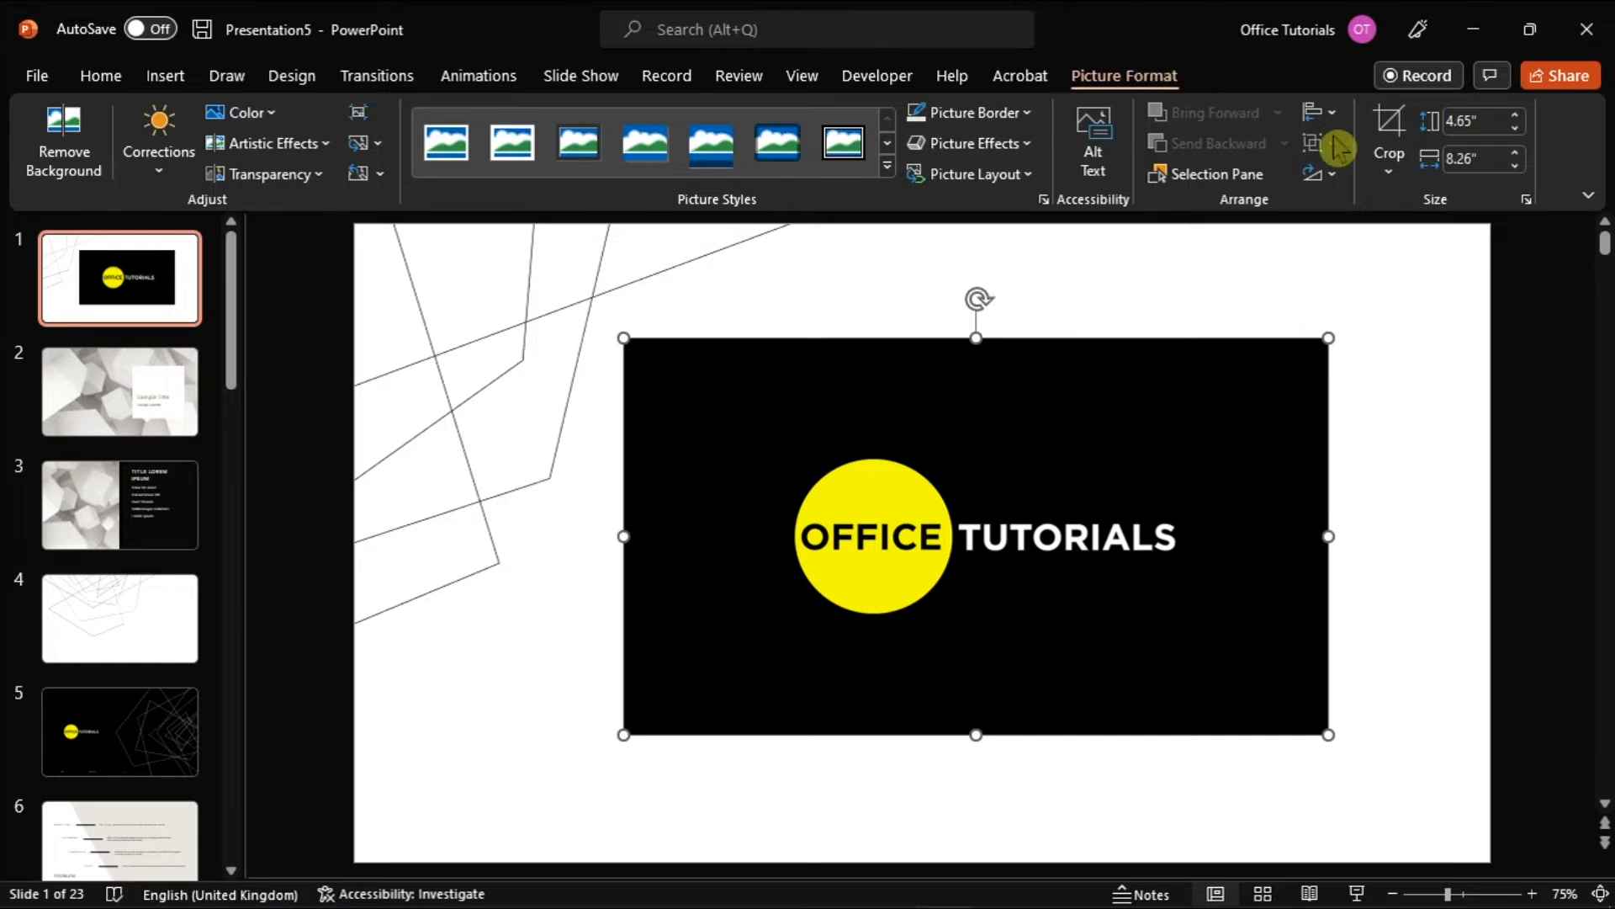
left_click(1401, 170)
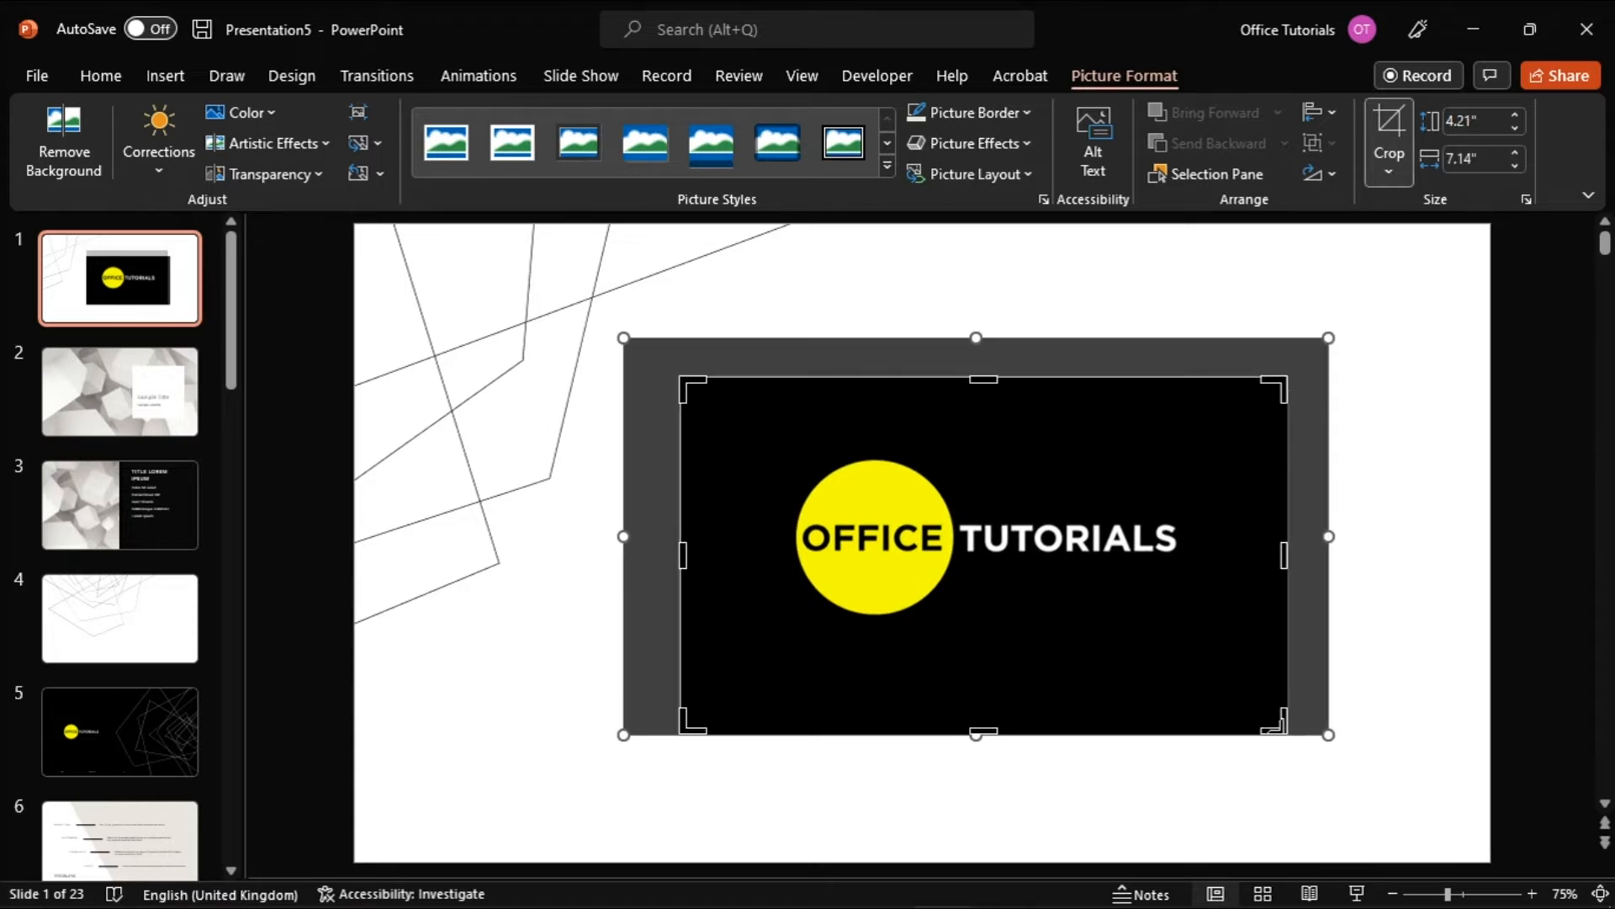
Step: Drag the bottom crop handle inward to trim the logo picture
left_click_drag(984, 732, 983, 636)
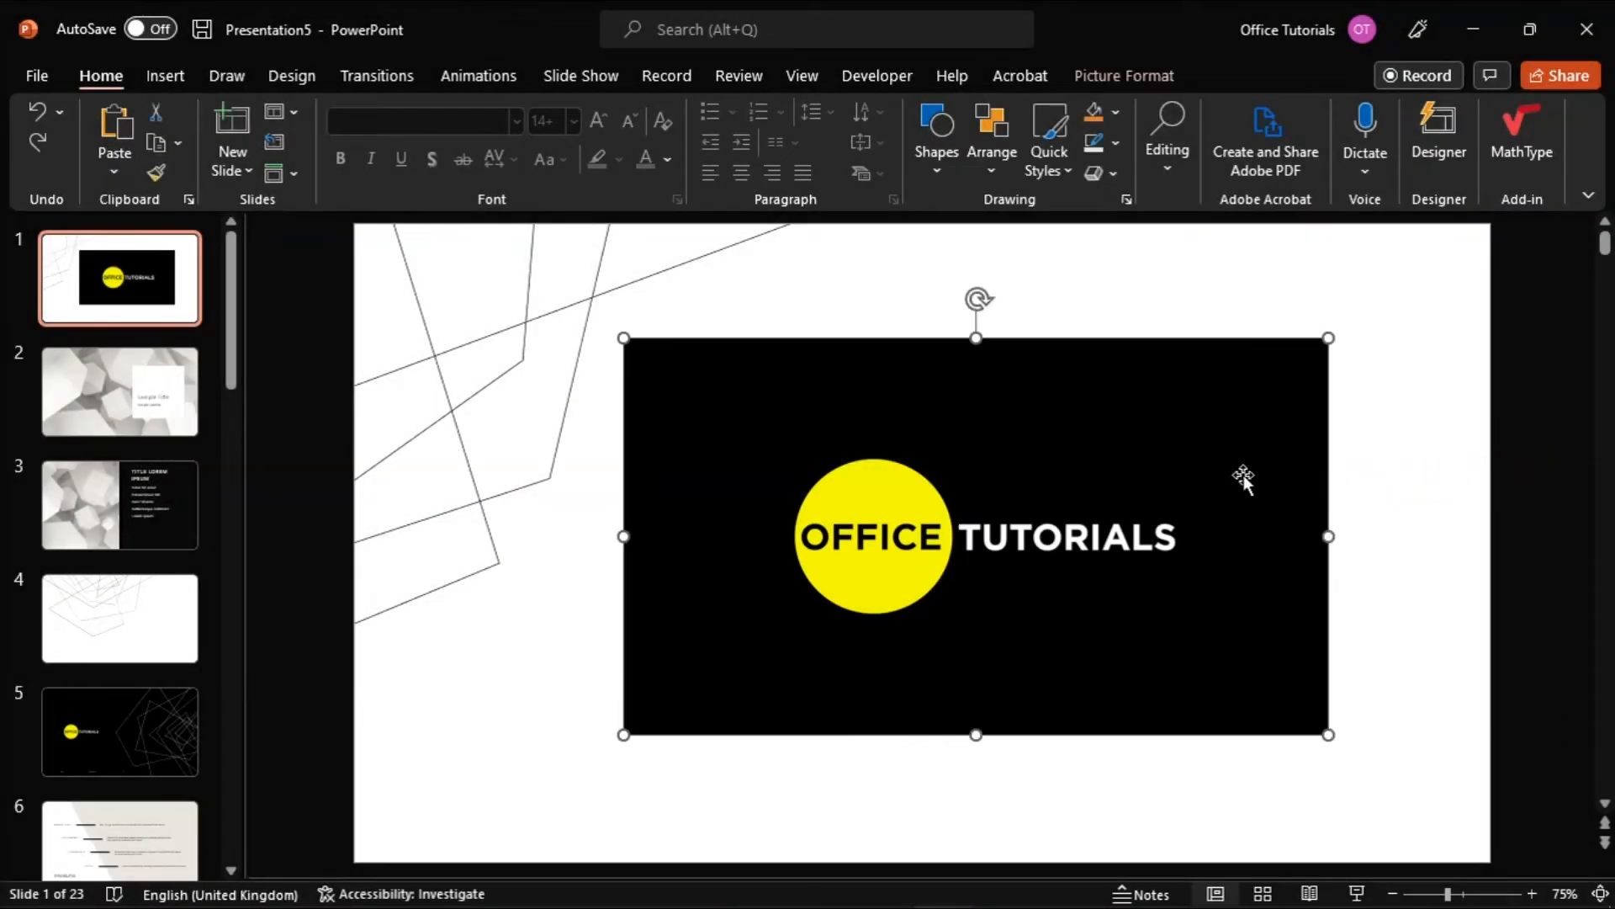
Step: Crop the logo picture to the Oval shape via Crop to Shape
left_click(1123, 75)
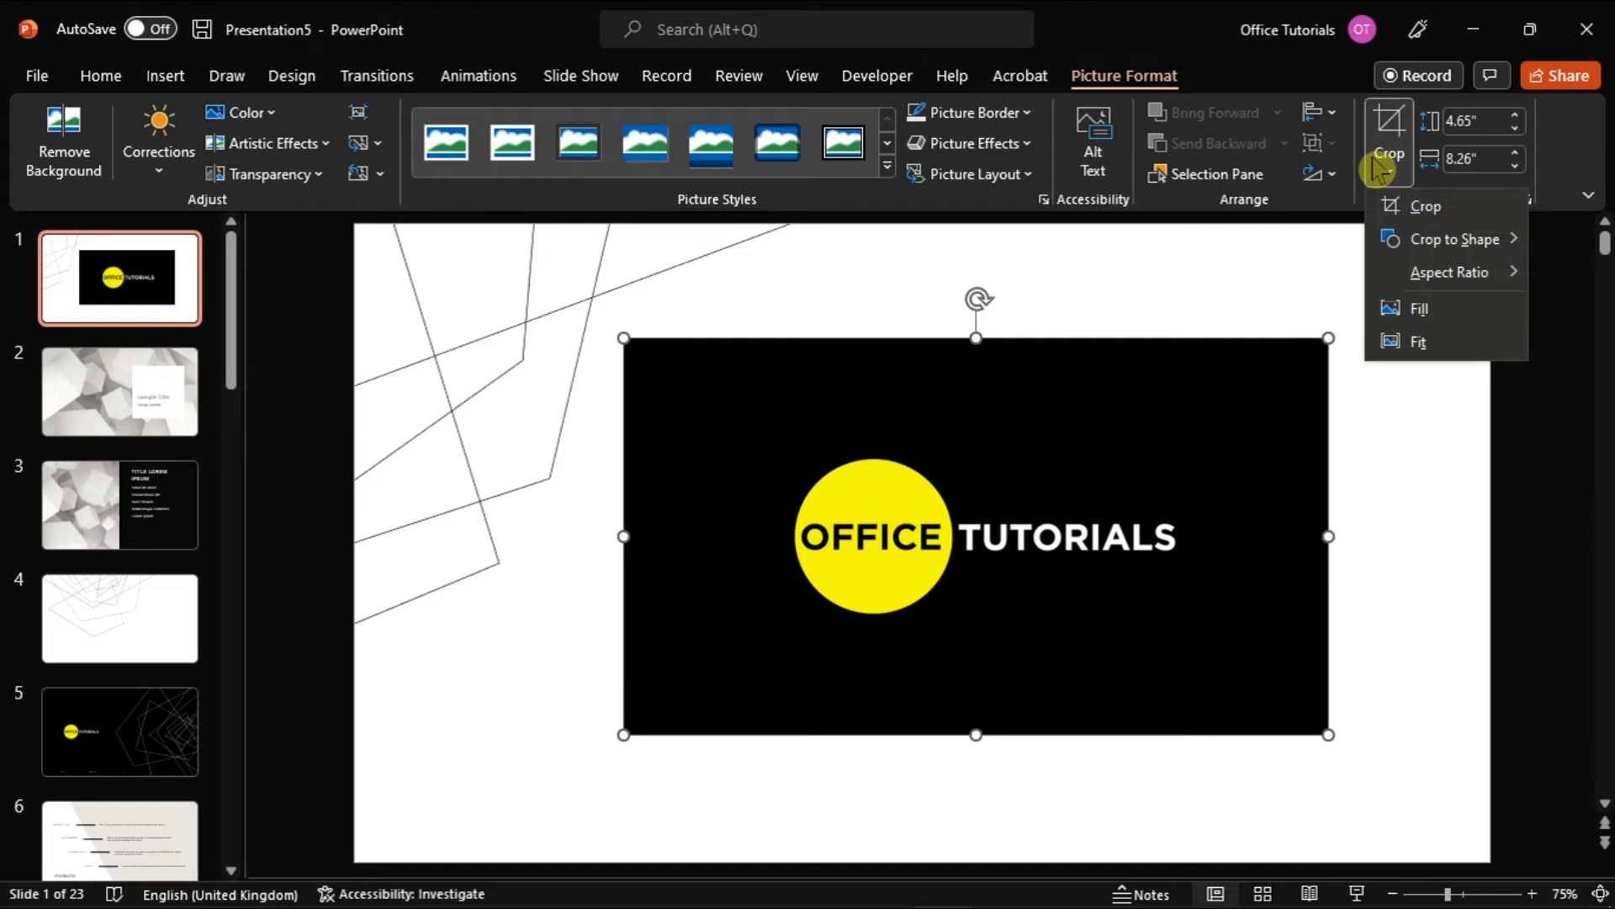
left_click(1454, 238)
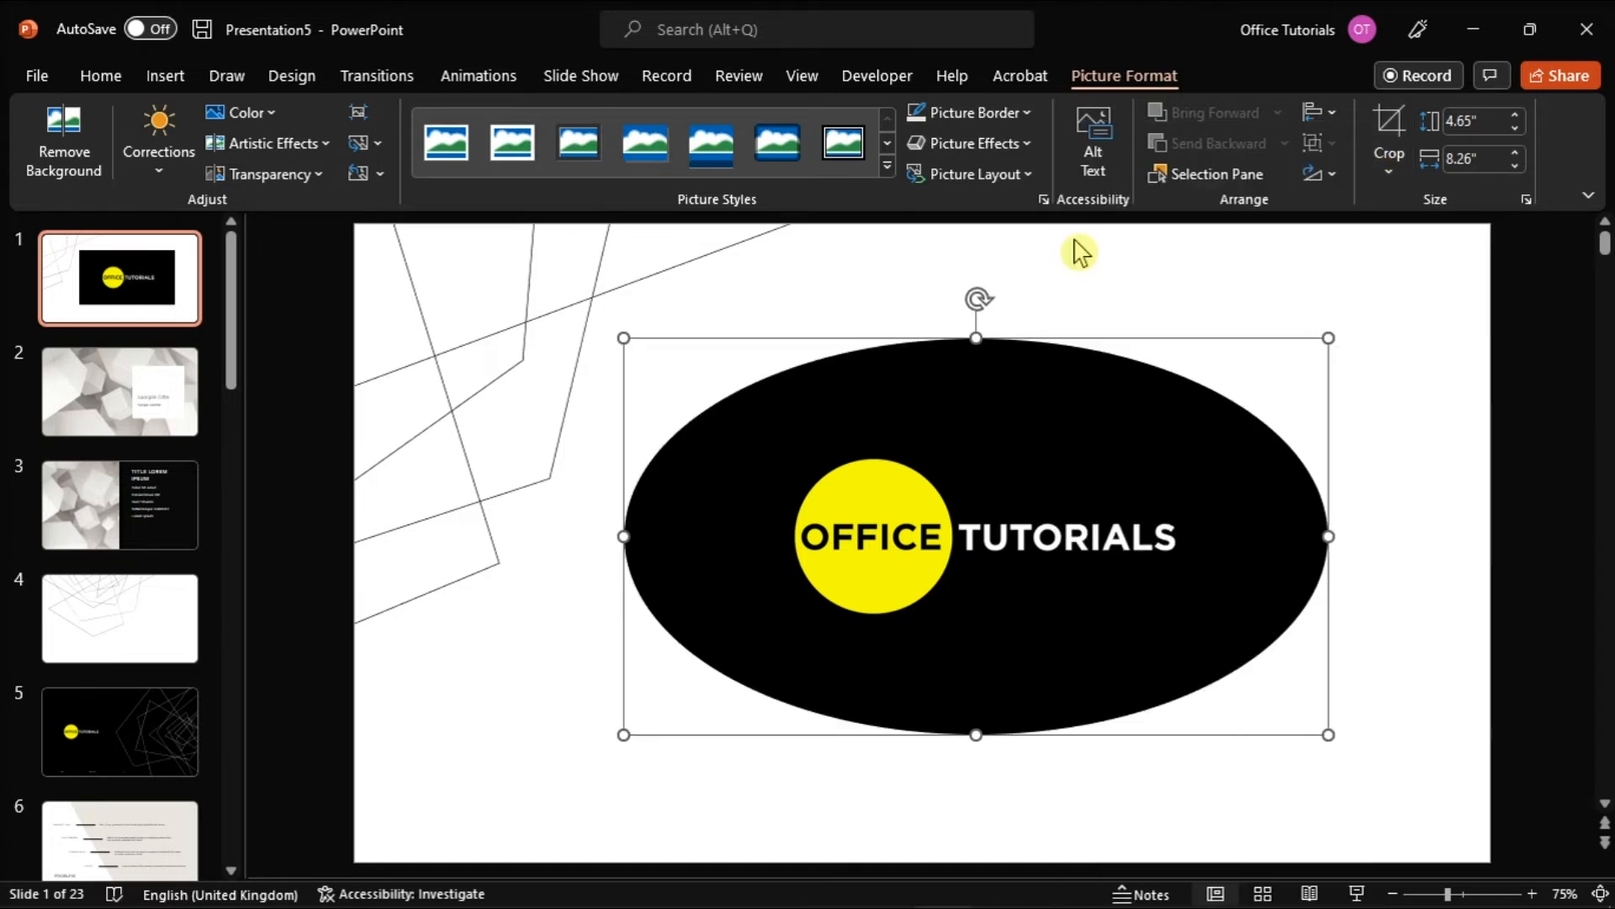